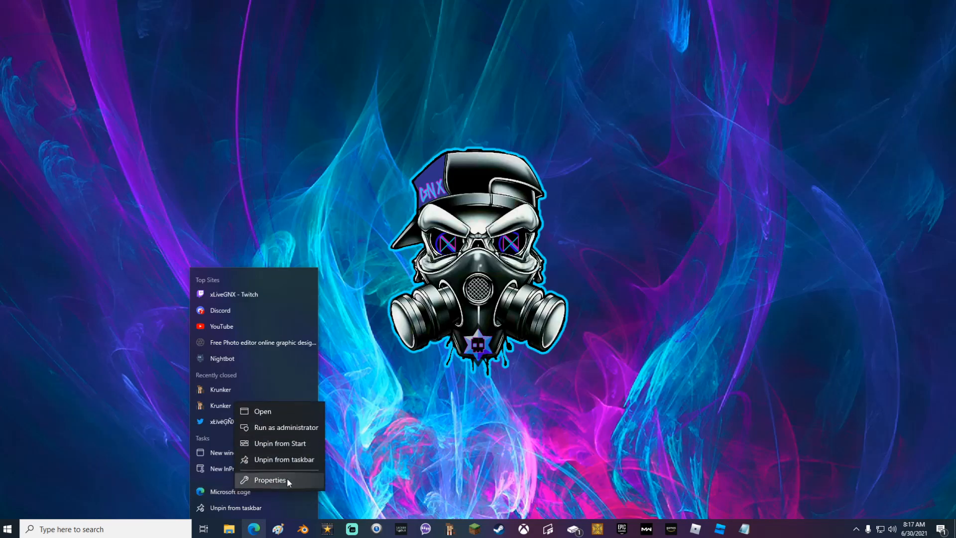
# Step: Open the Microsoft Edge shortcut's Properties to append launch flags to its Target
pyautogui.click(269, 480)
pyautogui.write('krunke')
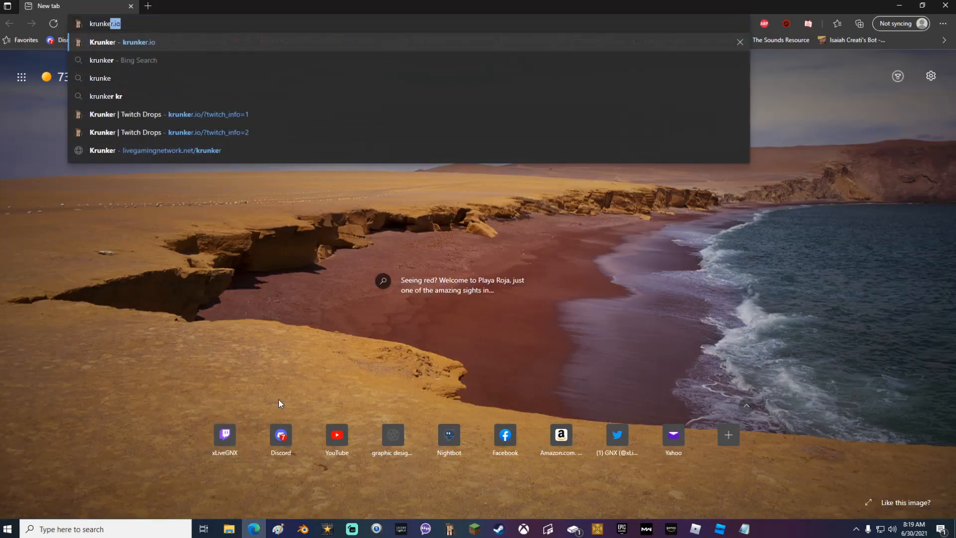
# Step: Pick the krunker.io suggestion from the Edge address bar
pyautogui.click(123, 41)
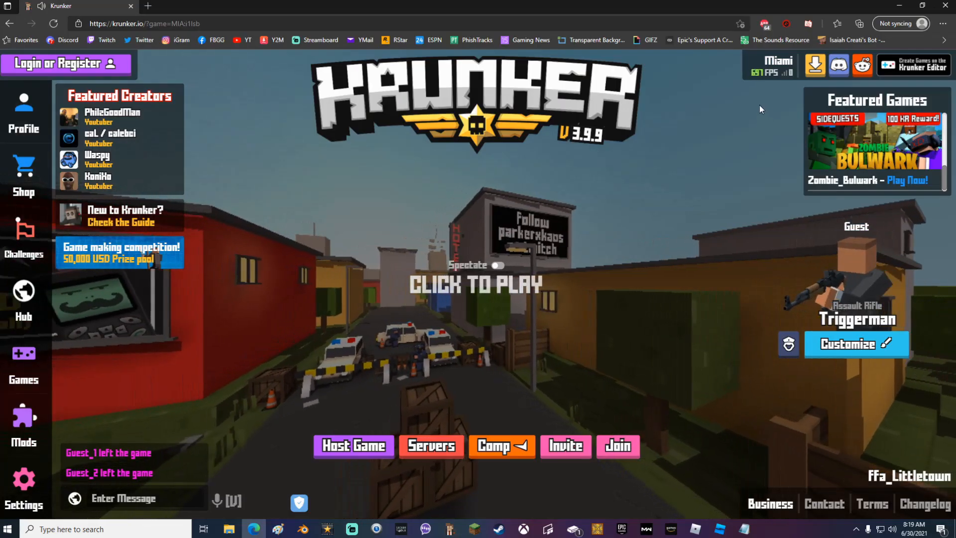